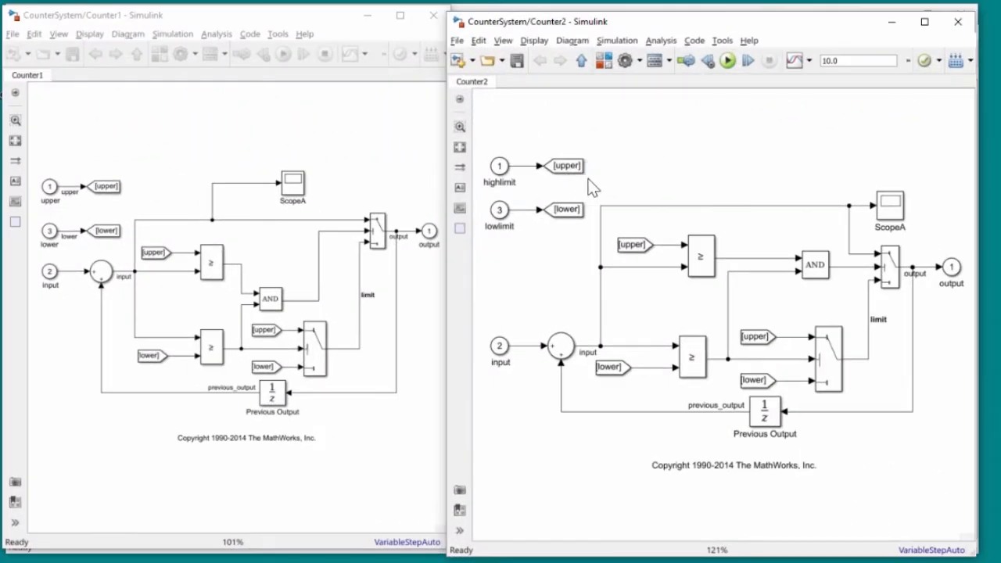
{"action": "mouse_move", "coordinate": [559, 256]}
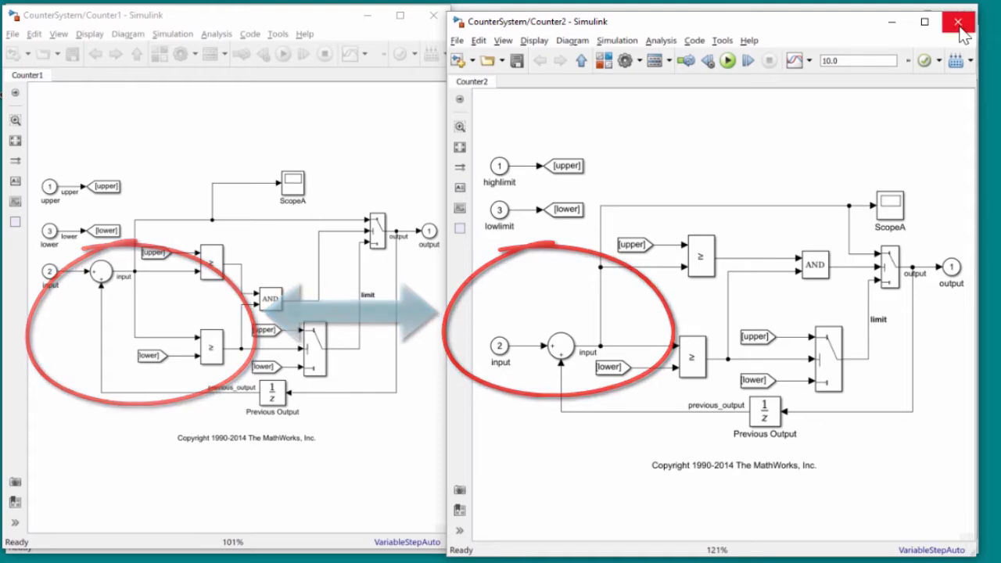
Step: Close the Counter2 subsystem view and open the Analysis menu for CounterSystem
{"action": "left_click", "coordinate": [961, 21]}
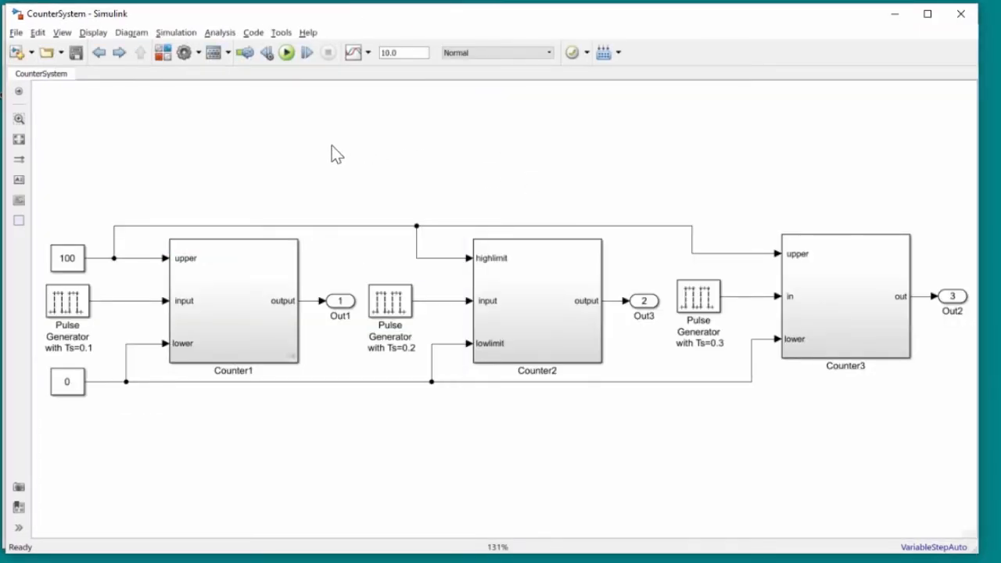
{"action": "mouse_move", "coordinate": [416, 183]}
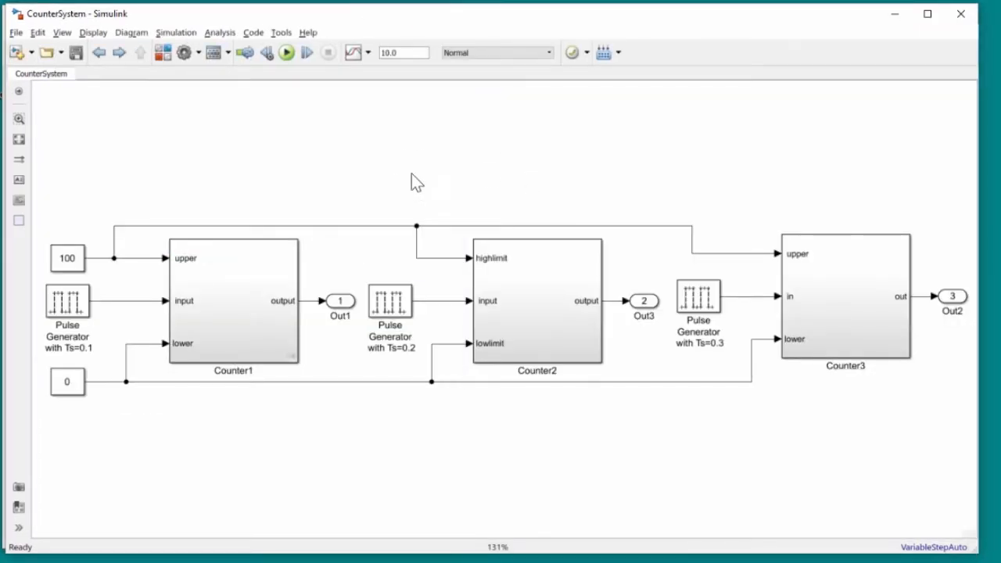
{"action": "mouse_move", "coordinate": [405, 211]}
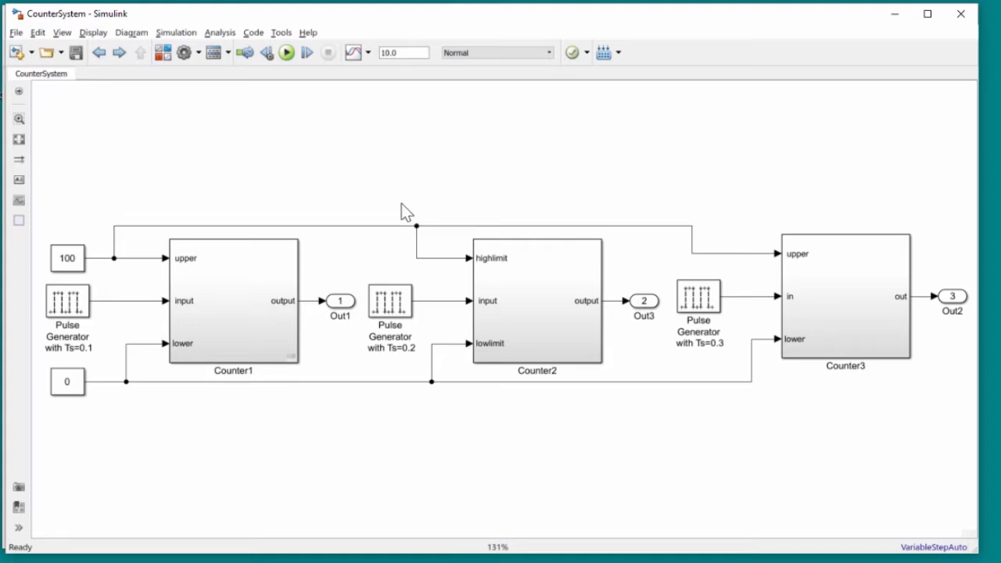
{"action": "mouse_move", "coordinate": [219, 33]}
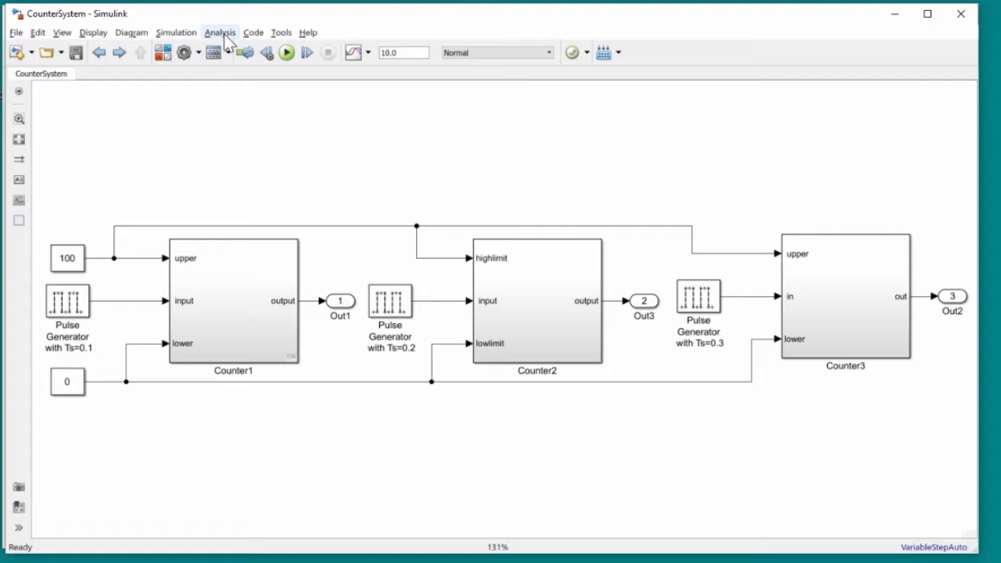
{"action": "left_click", "coordinate": [220, 33]}
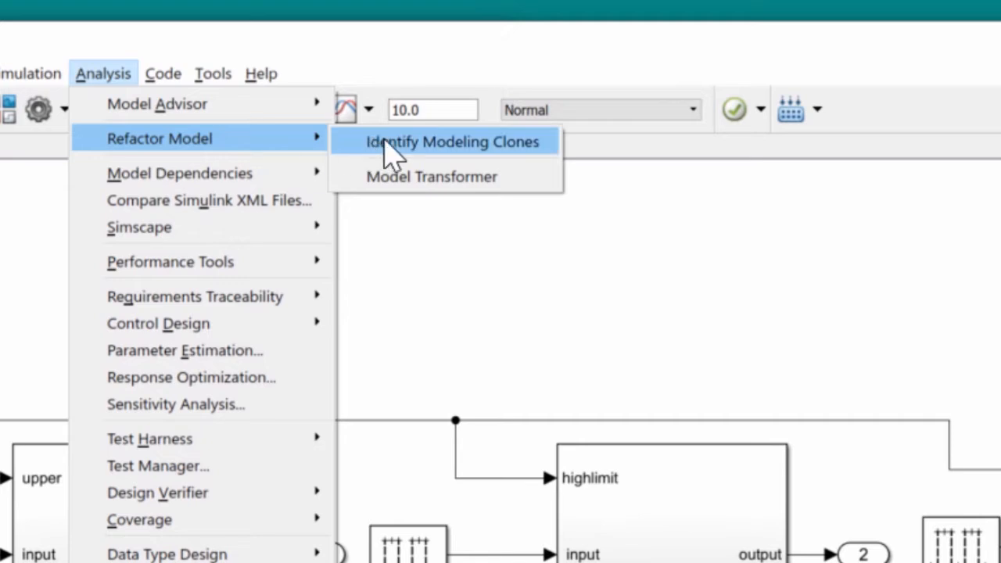
Step: Launch Identify Modeling Clones for CounterSystem and reposition its window
{"action": "left_click", "coordinate": [451, 142]}
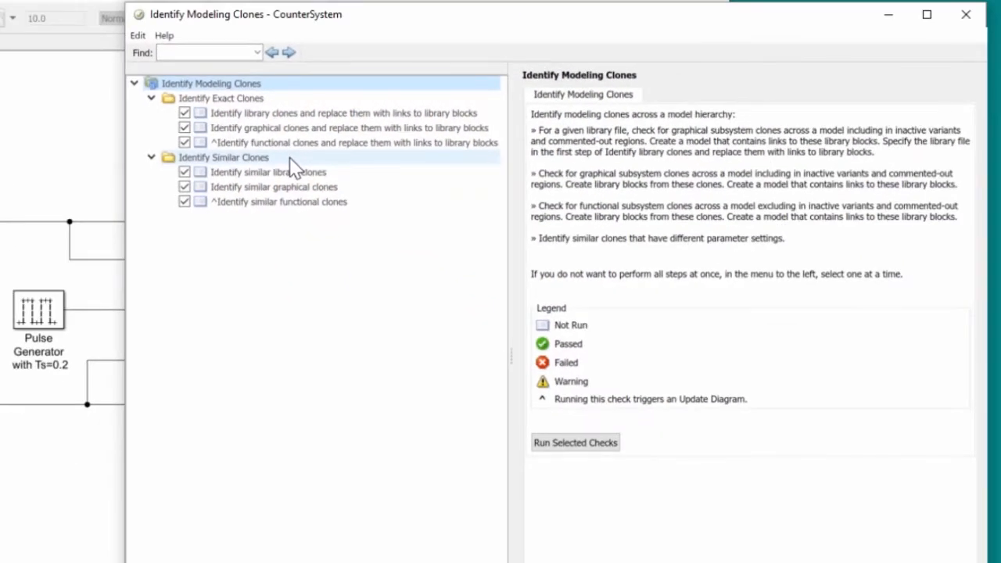
{"action": "left_click_drag", "start_coordinate": [242, 14], "coordinate": [186, 56]}
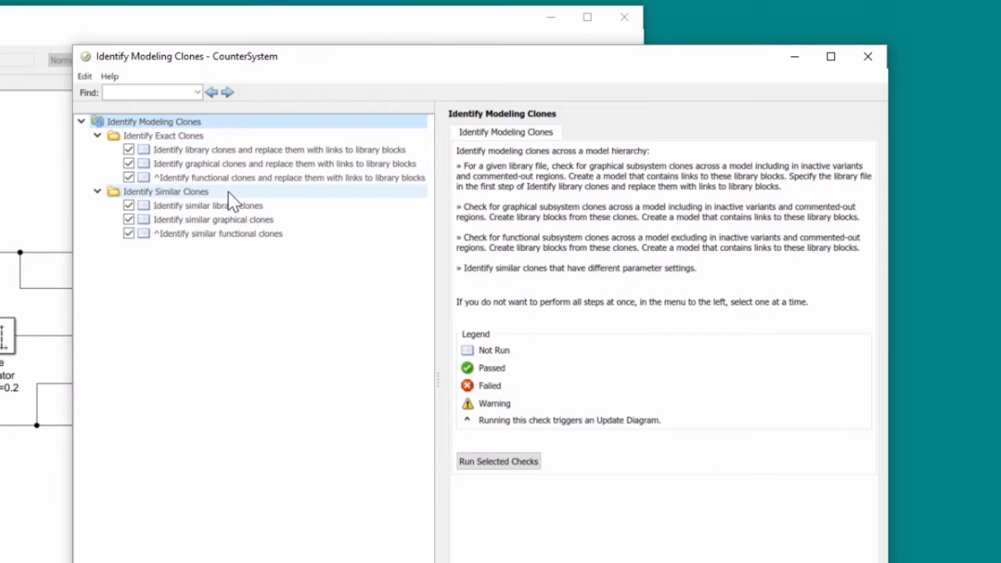
{"action": "mouse_move", "coordinate": [280, 205]}
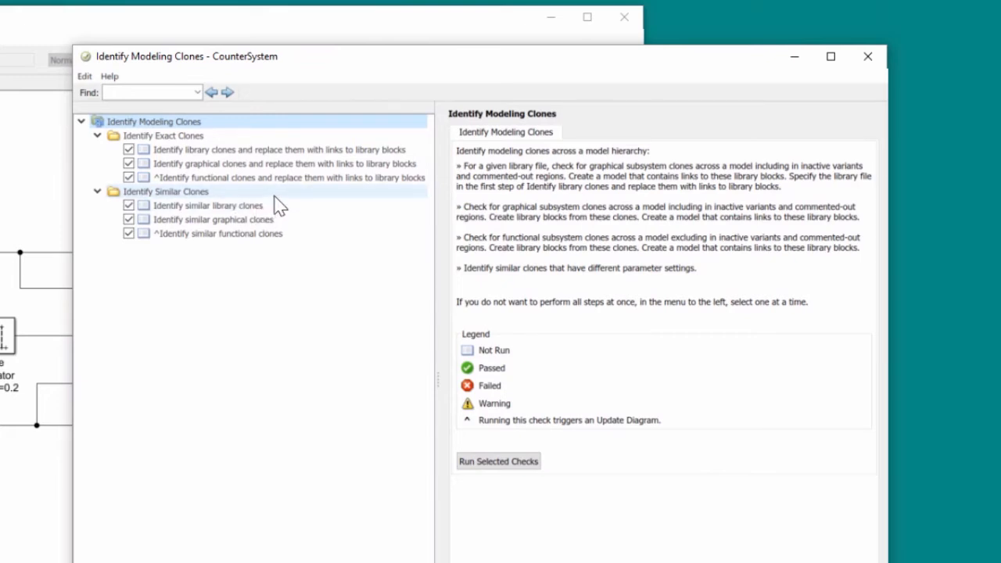
Step: Select 'Identify graphical clones and replace them with links to library blocks' and run it
{"action": "left_click", "coordinate": [279, 164]}
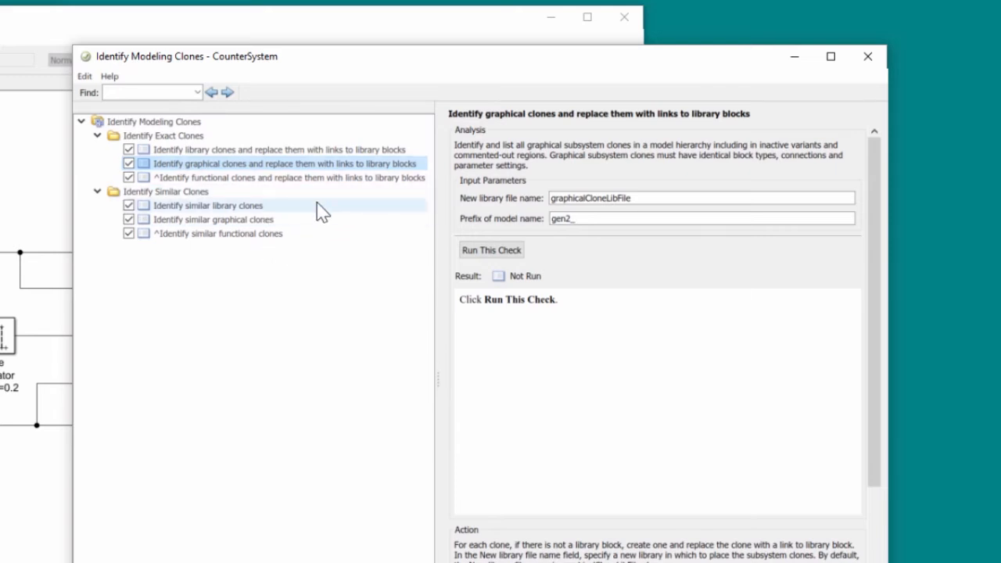
{"action": "mouse_move", "coordinate": [333, 226]}
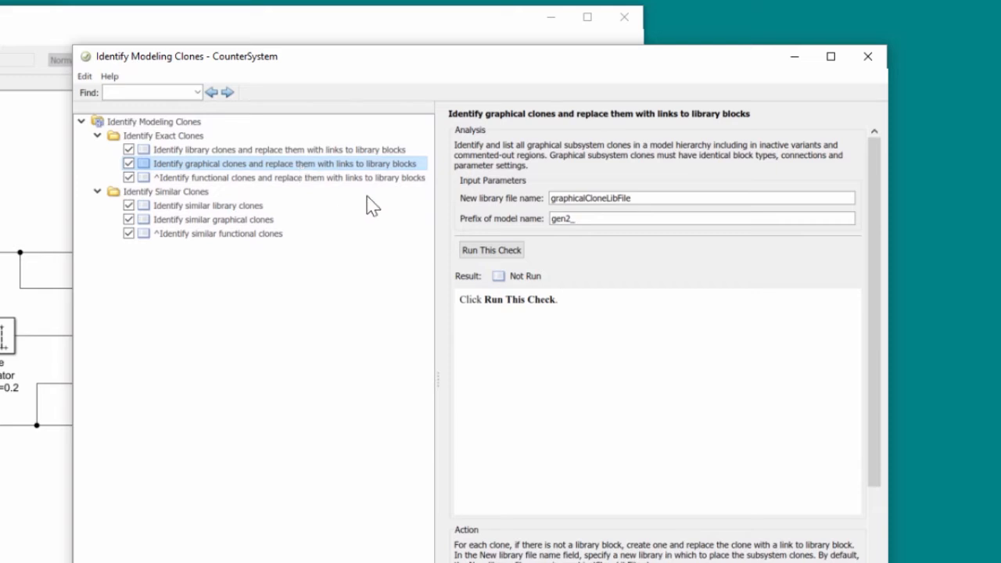
{"action": "left_click", "coordinate": [492, 250]}
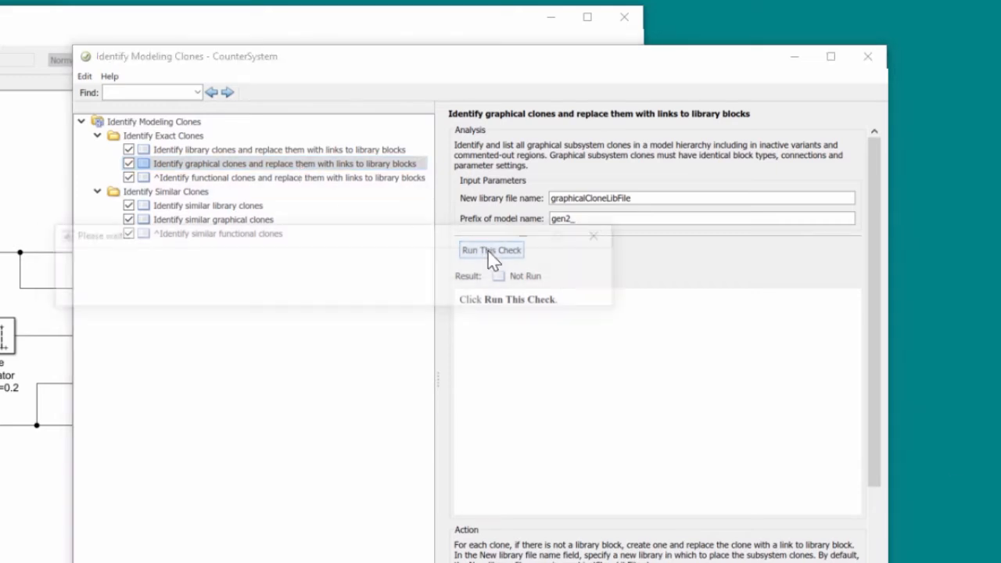
{"action": "left_click", "coordinate": [491, 249]}
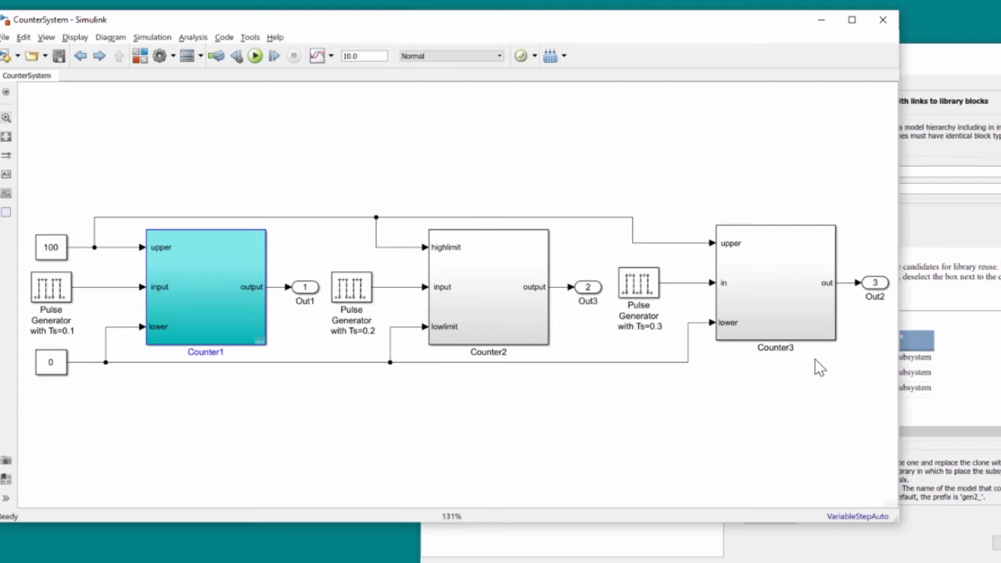
{"action": "mouse_move", "coordinate": [903, 395]}
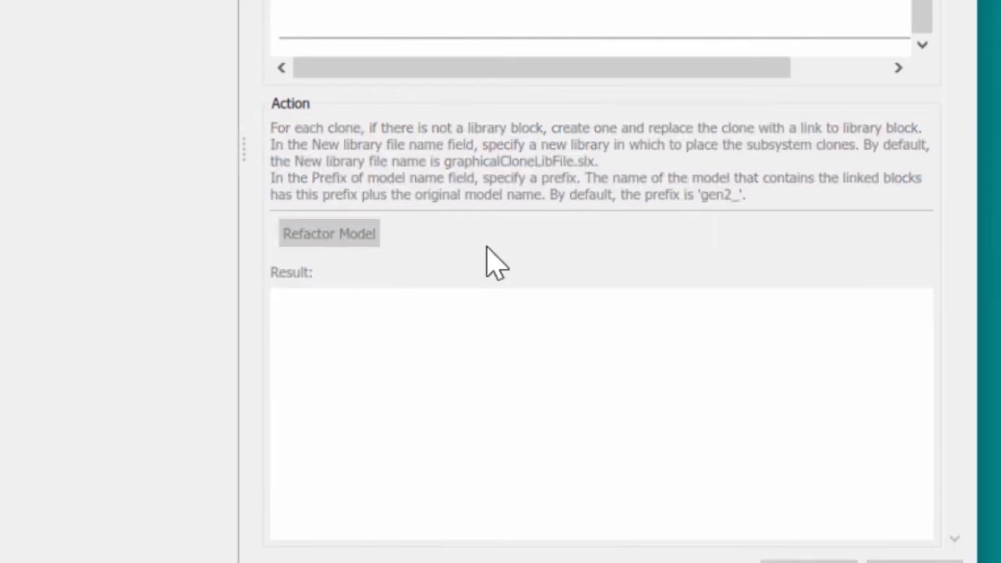
Step: Replace the Counter clones with library links and open the resulting gen2_CounterSystem model
{"action": "left_click", "coordinate": [329, 233]}
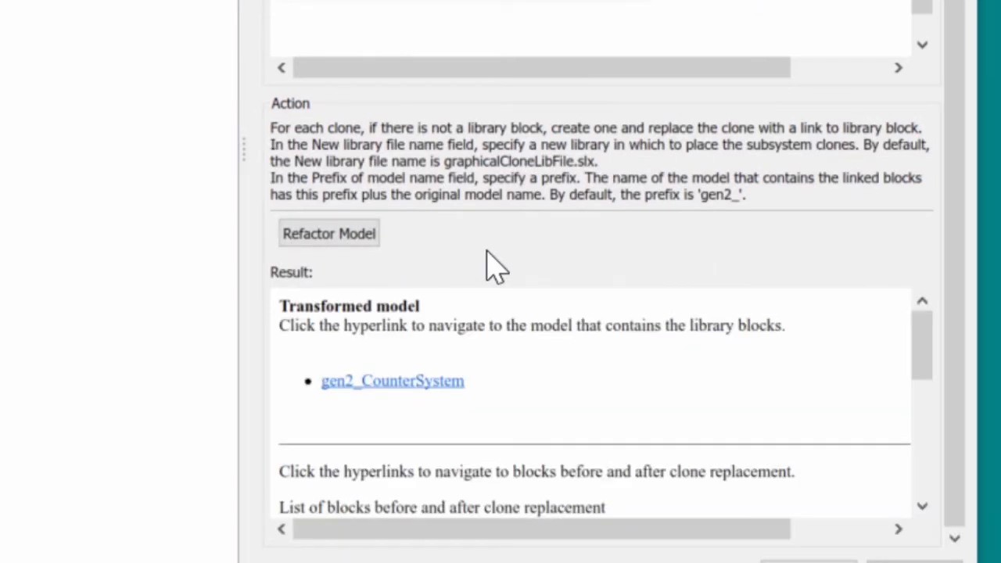
{"action": "mouse_move", "coordinate": [397, 411]}
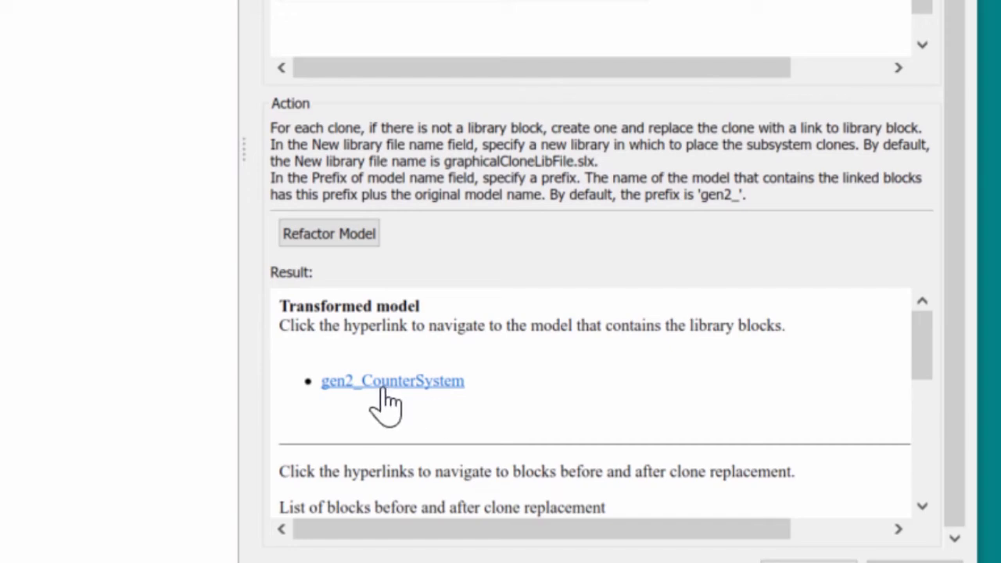
{"action": "left_click", "coordinate": [392, 381]}
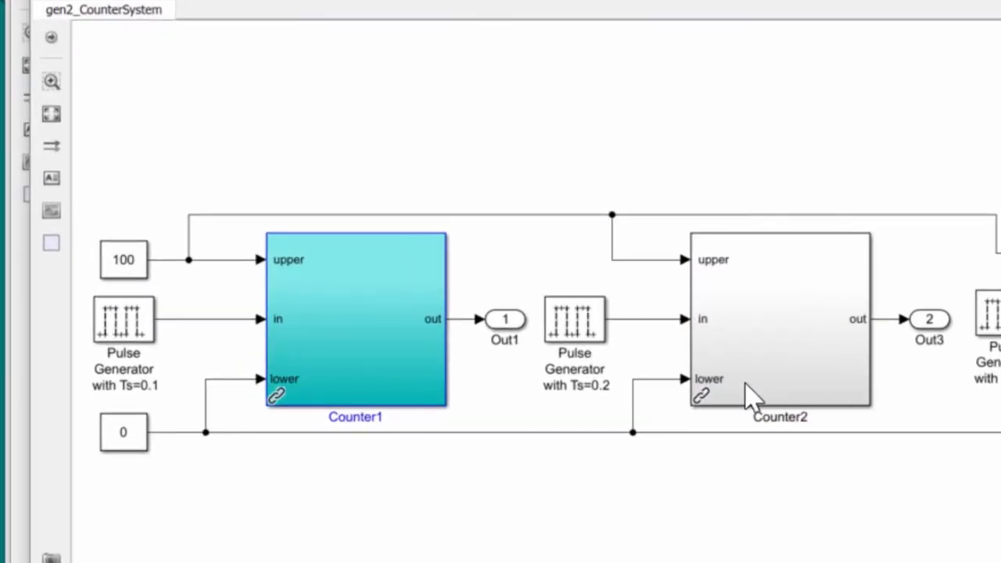
Step: Select the linked Counter1 subsystem in gen2_CounterSystem
{"action": "left_click", "coordinate": [356, 321]}
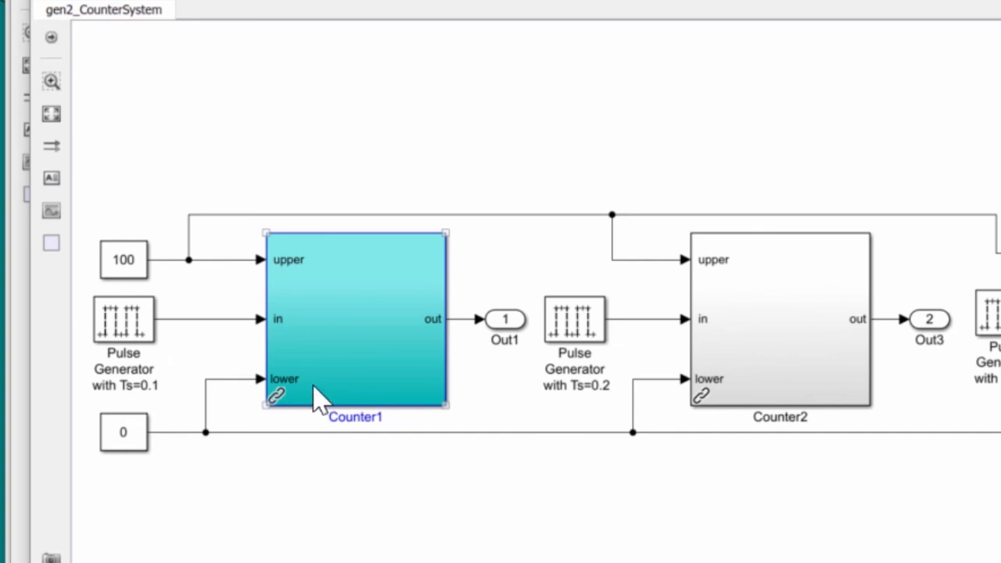
{"action": "mouse_move", "coordinate": [384, 356]}
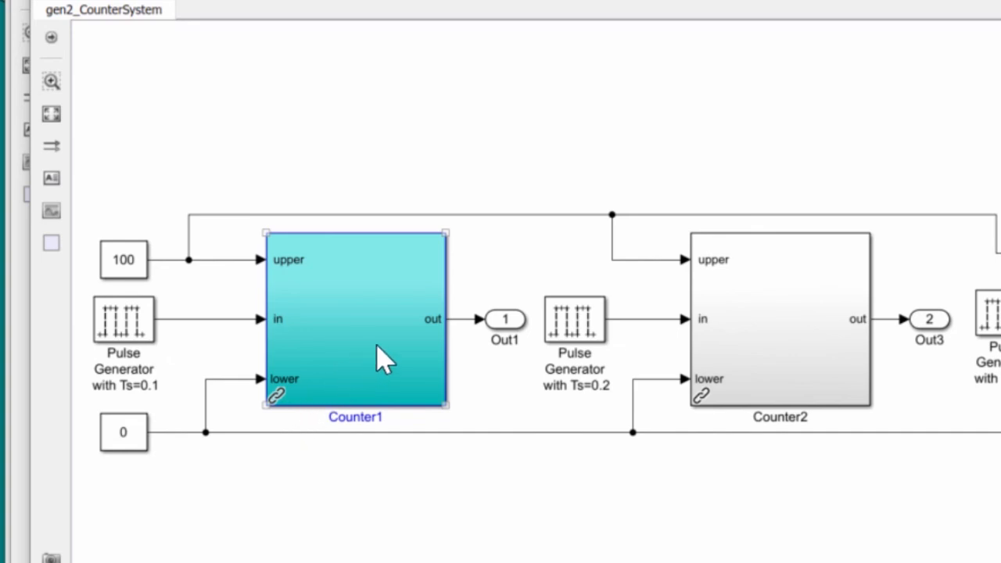
{"action": "mouse_move", "coordinate": [363, 352]}
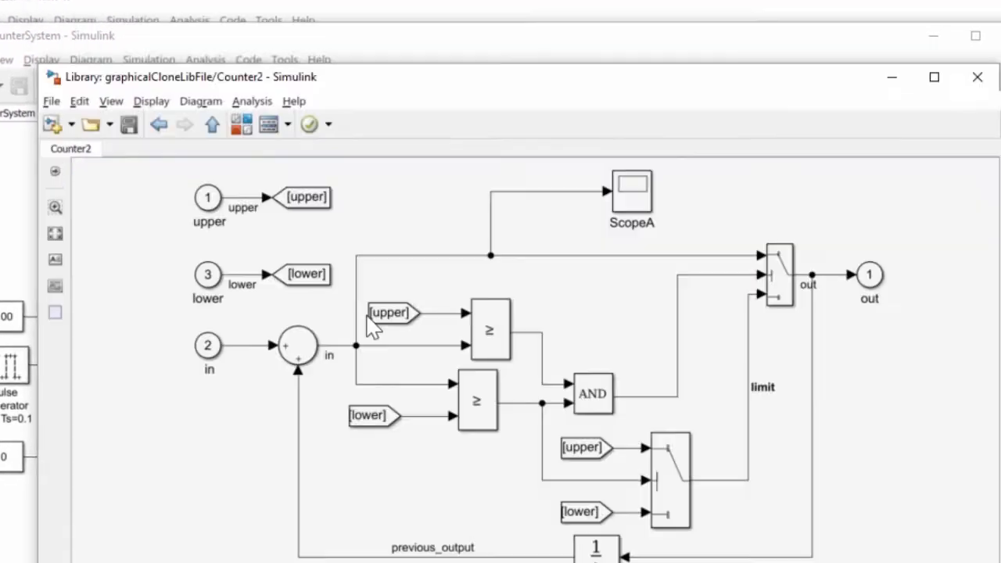
{"action": "left_click", "coordinate": [934, 77]}
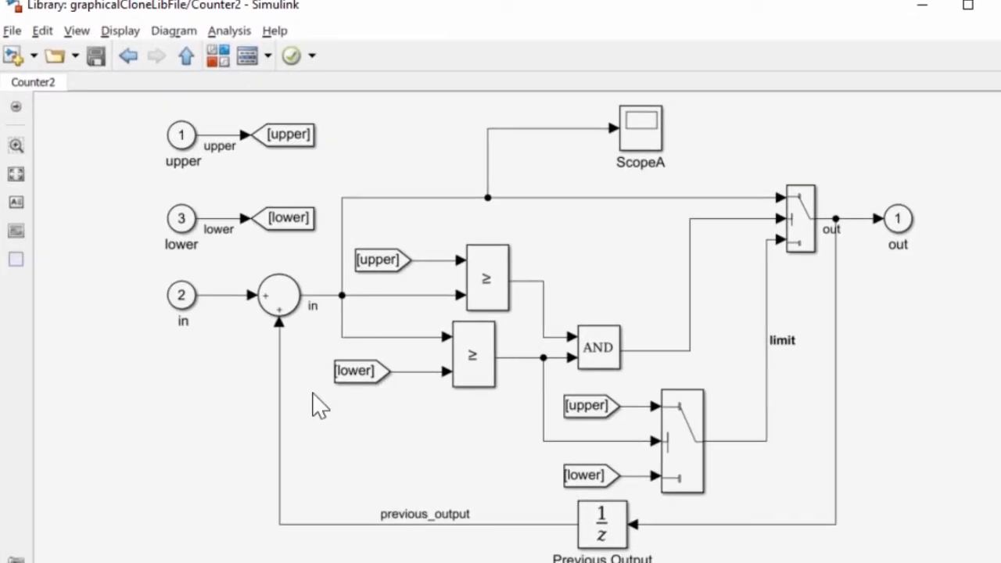
{"action": "mouse_move", "coordinate": [313, 415]}
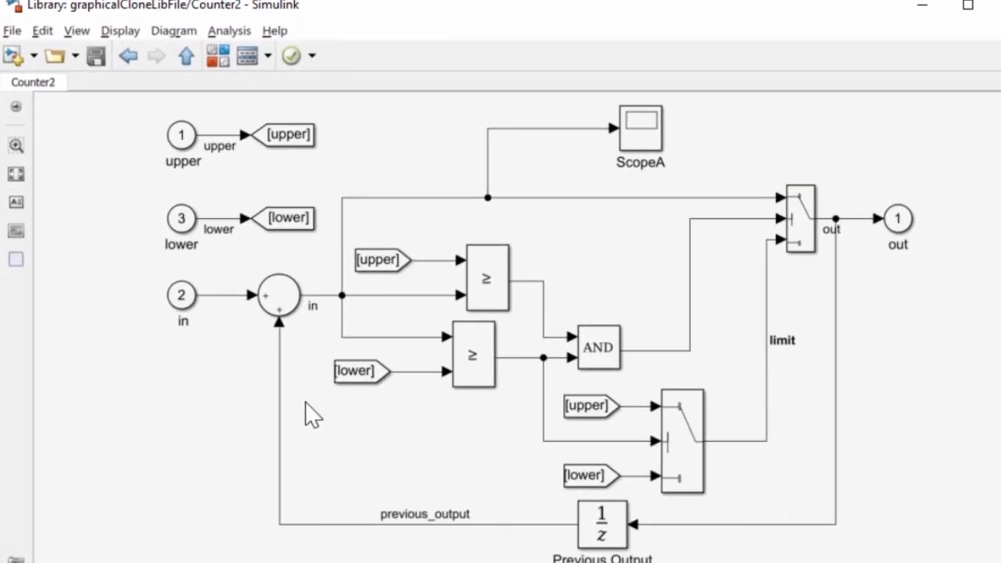